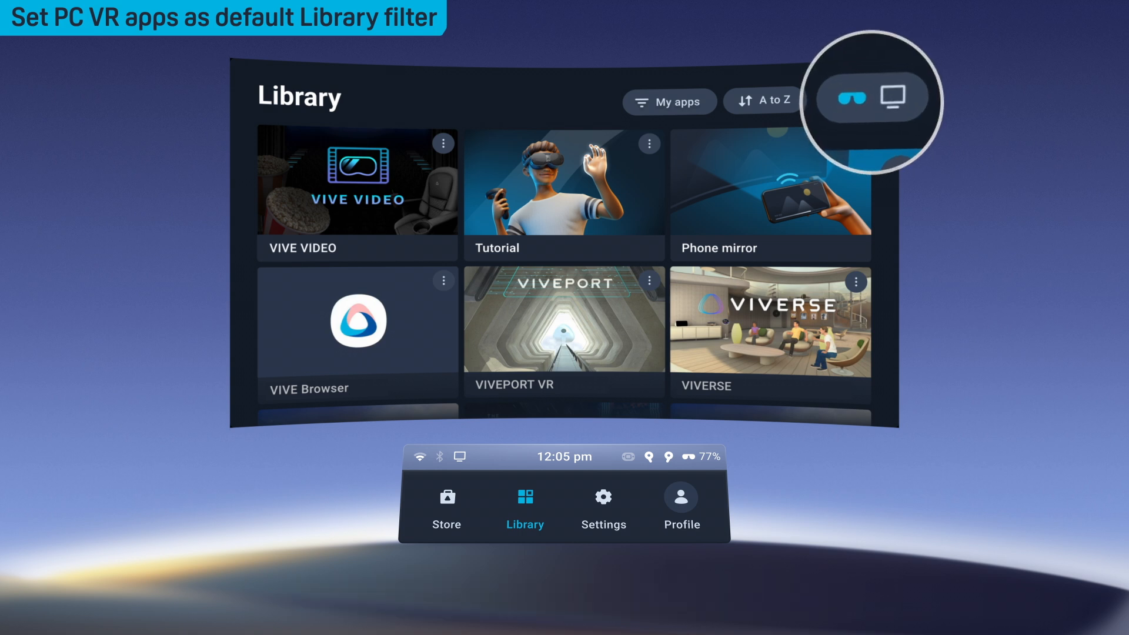
- Show PC VR apps like SteamVR and VRChat in the Library instead of headset apps
{"action": "left_click", "coordinate": [827, 101]}
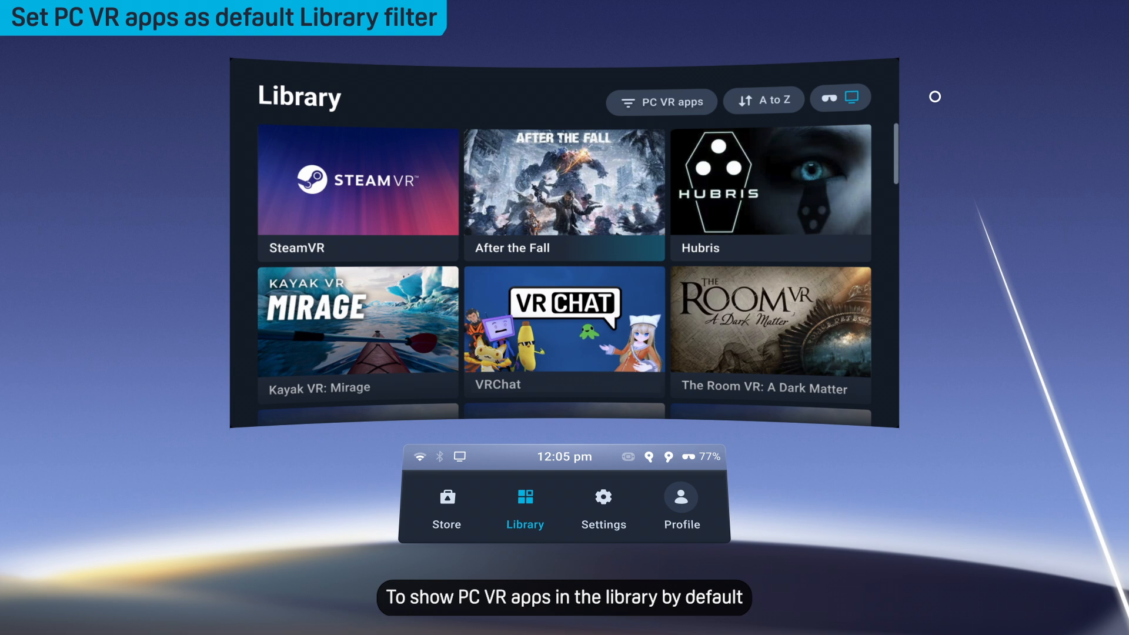
{"action": "mouse_move", "coordinate": [604, 498]}
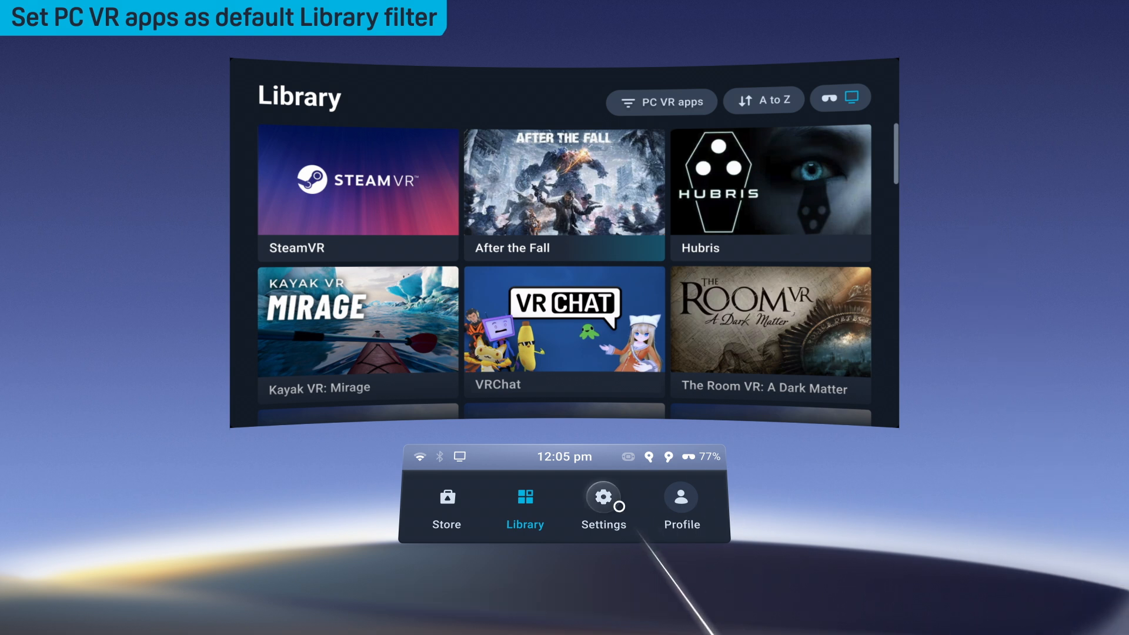
- In Settings > Connectivity > Computer connection, enable 'Set PC VR apps as the default Library filter' and return to the Library
{"action": "left_click", "coordinate": [603, 501]}
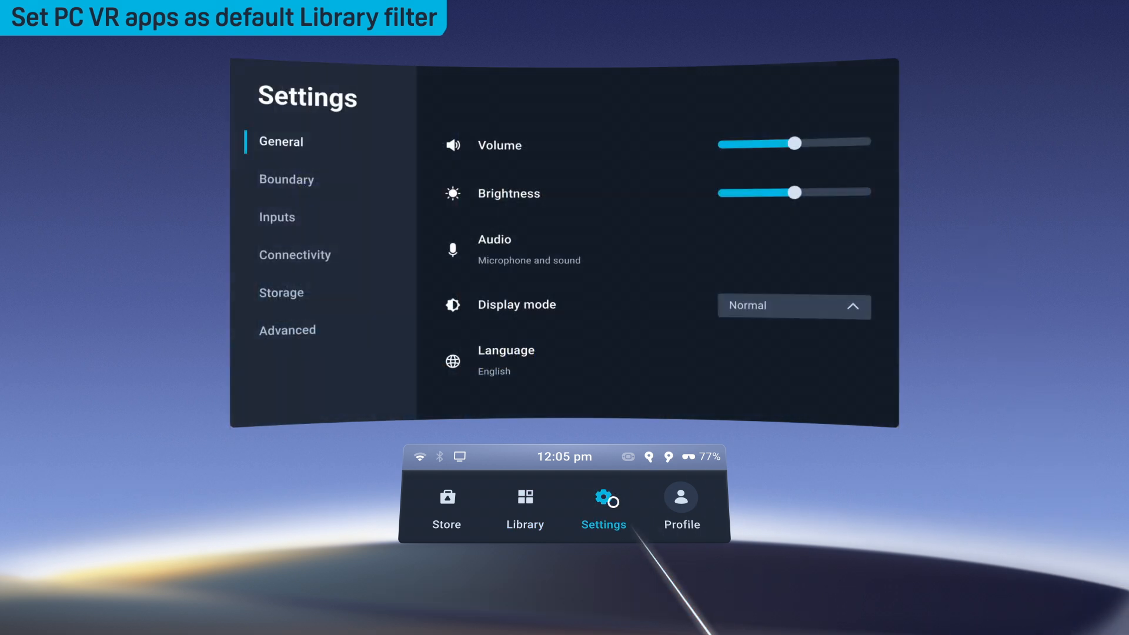
{"action": "left_click", "coordinate": [294, 254]}
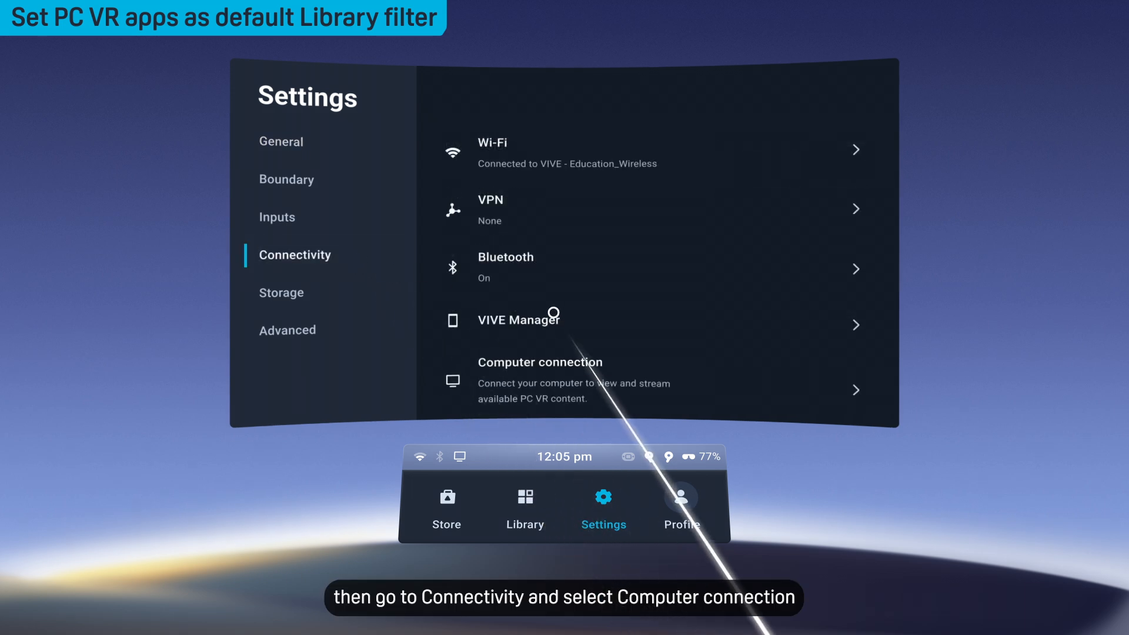
{"action": "left_click", "coordinate": [540, 378]}
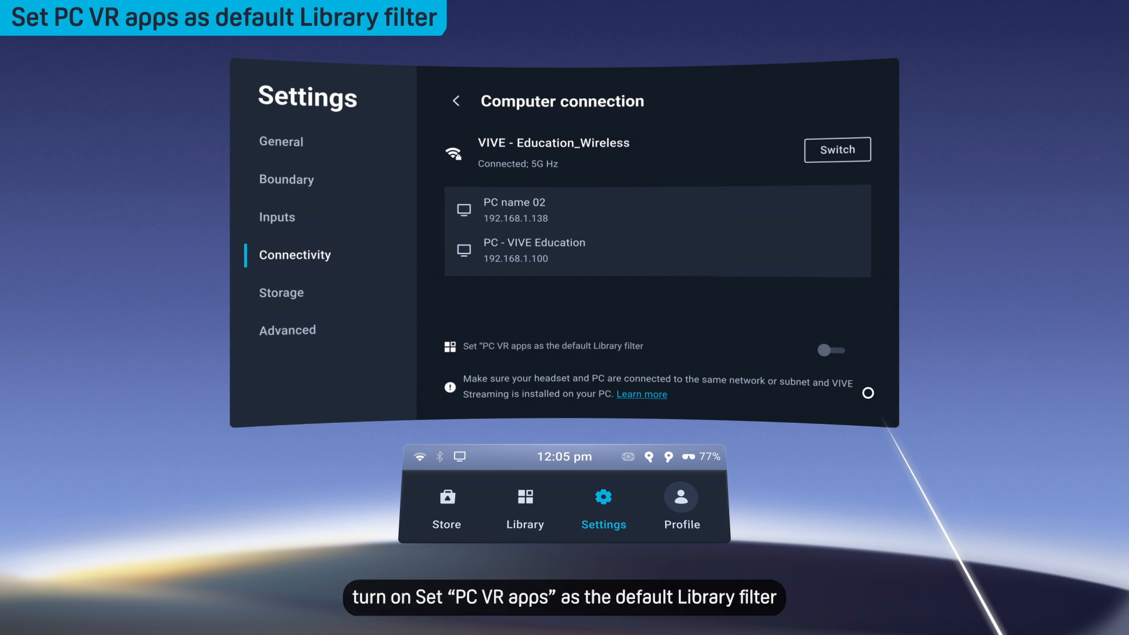
{"action": "left_click", "coordinate": [831, 350]}
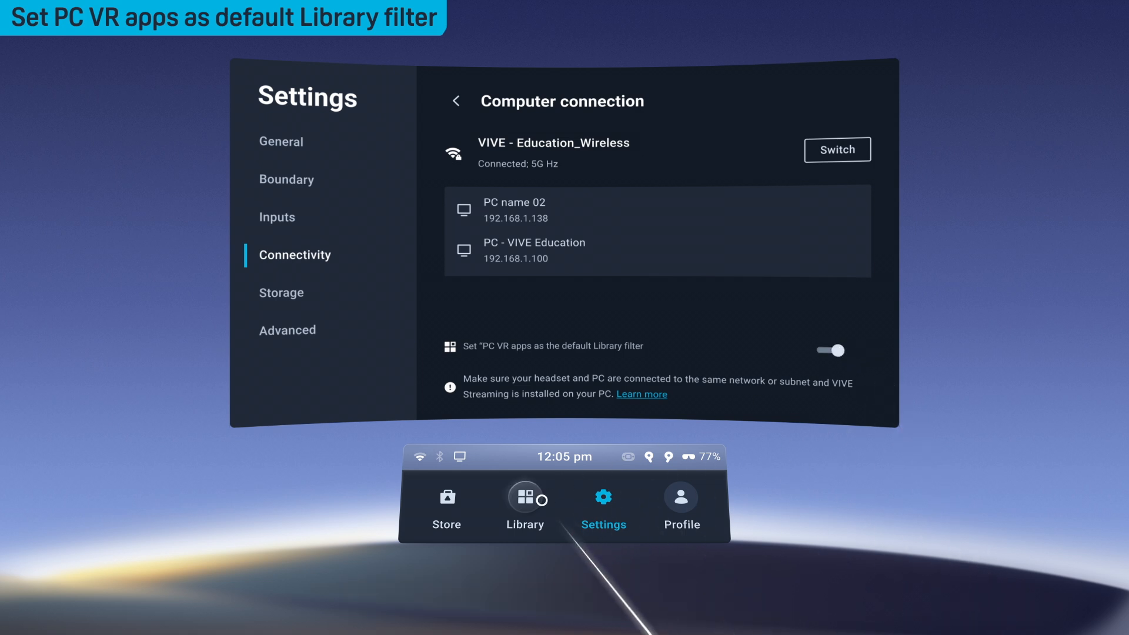
{"action": "left_click", "coordinate": [524, 504]}
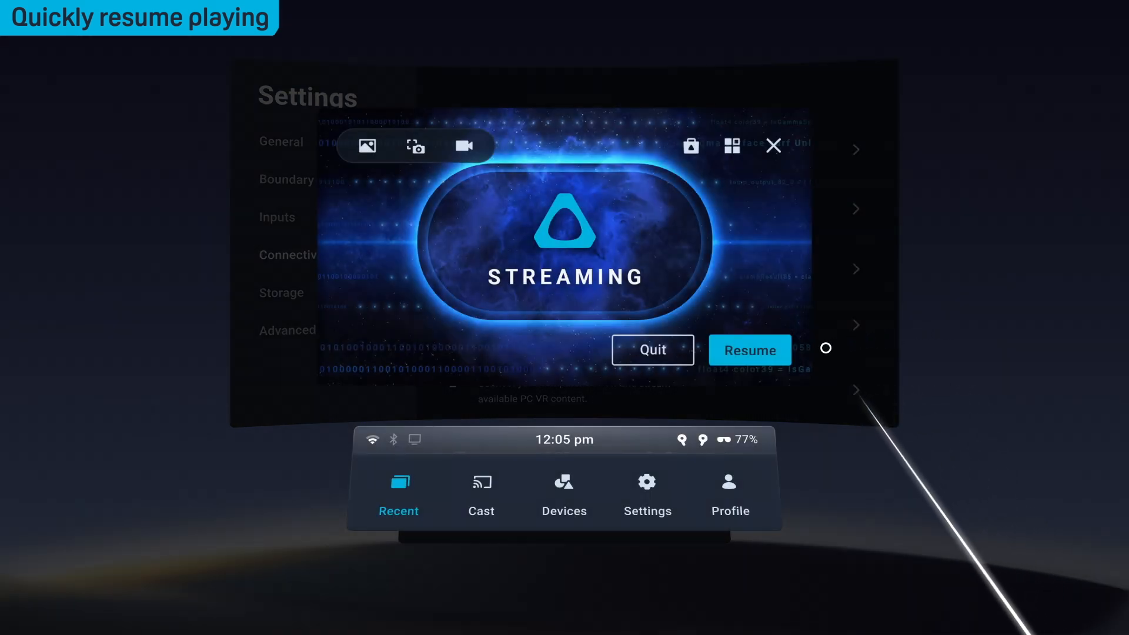
- Resume the paused Kayak VR: Mirage streaming session from the VIVE menu
{"action": "left_click", "coordinate": [750, 351]}
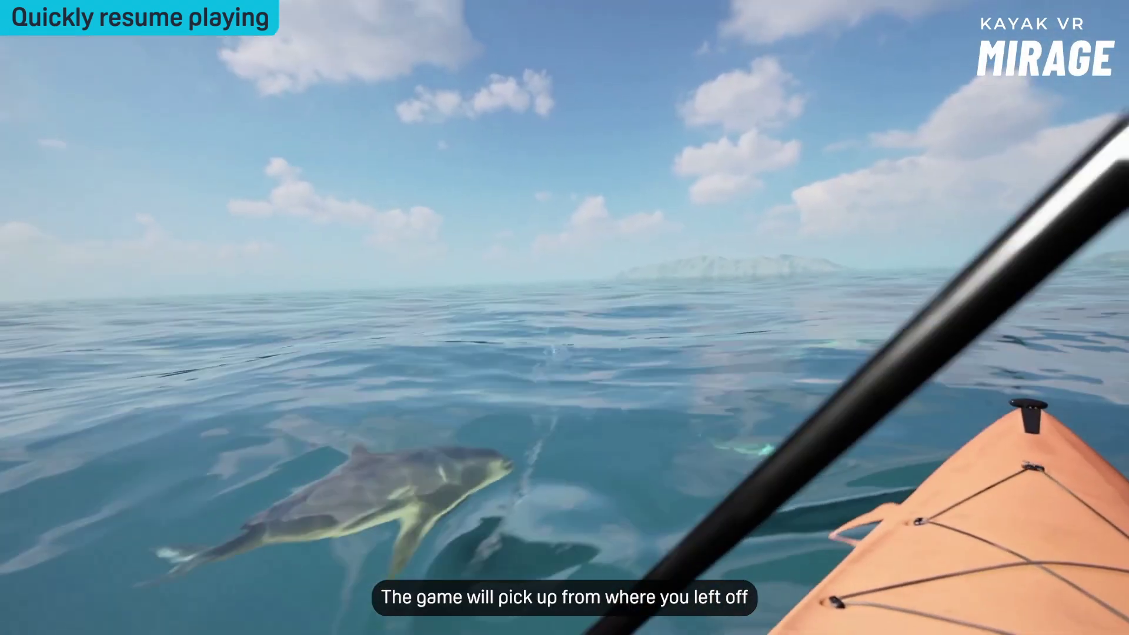